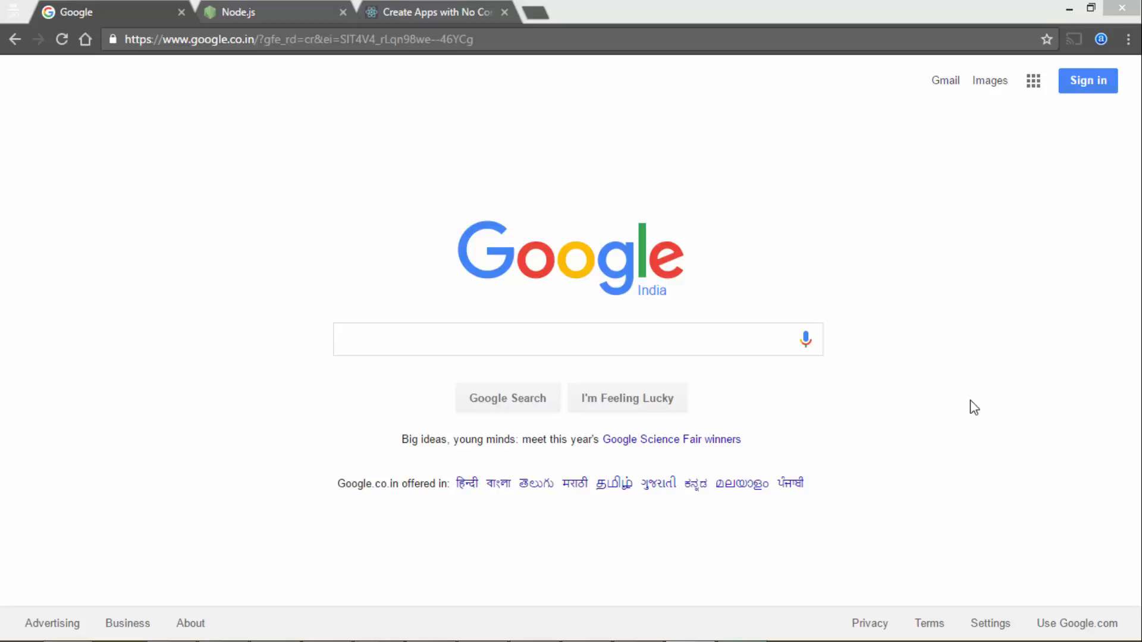
mouse_move(932, 367)
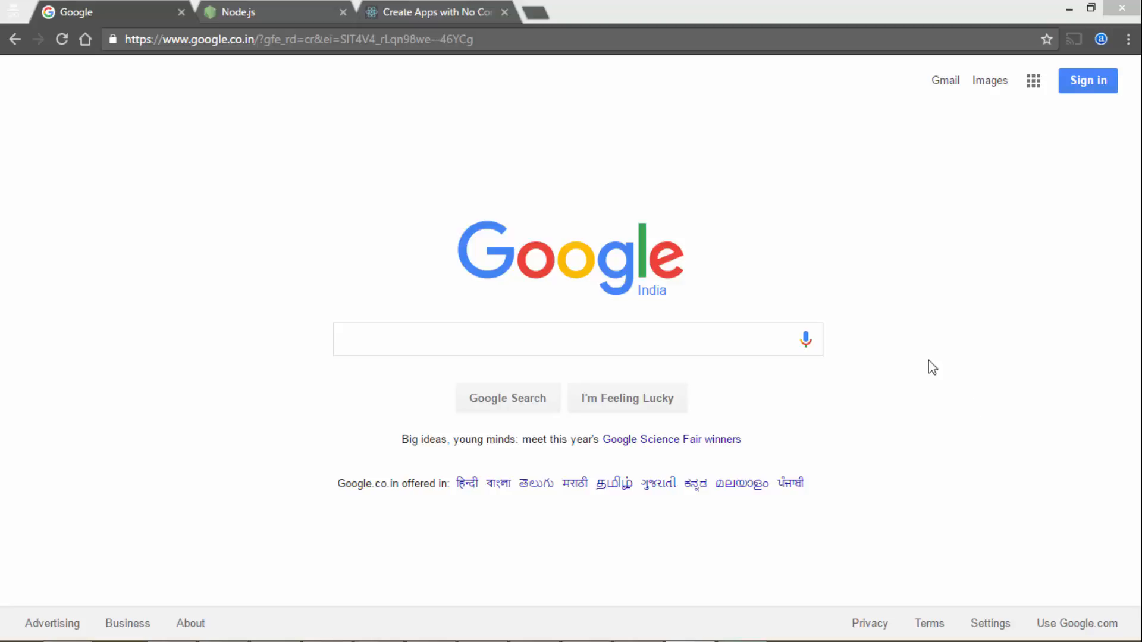
Switch to the Node.js tab showing the Windows download options.
click(240, 12)
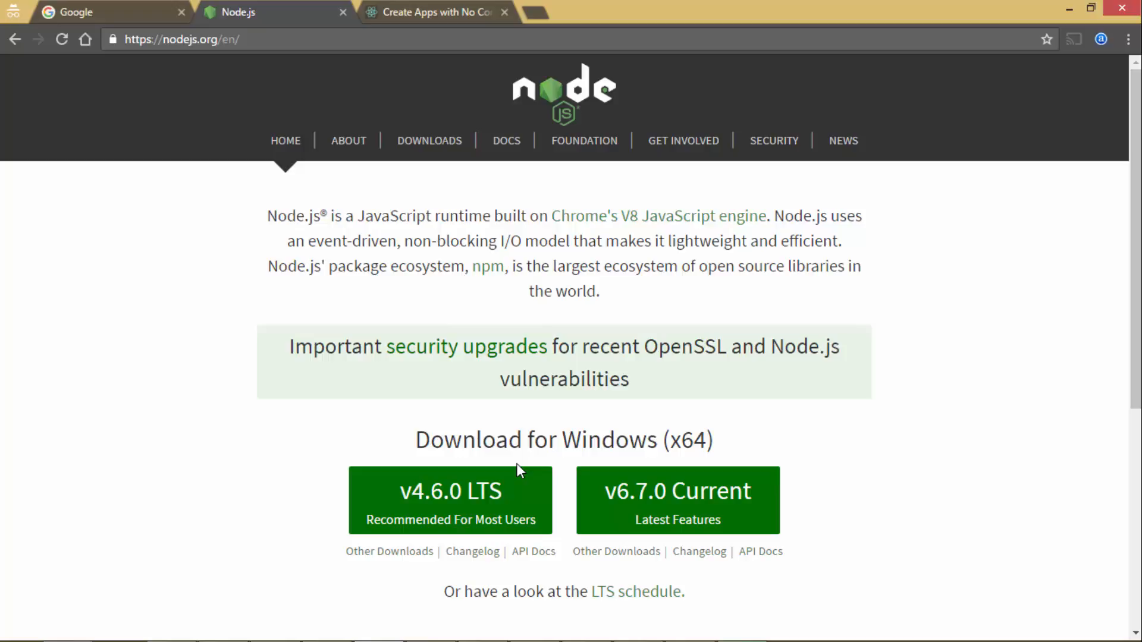
mouse_move(409, 386)
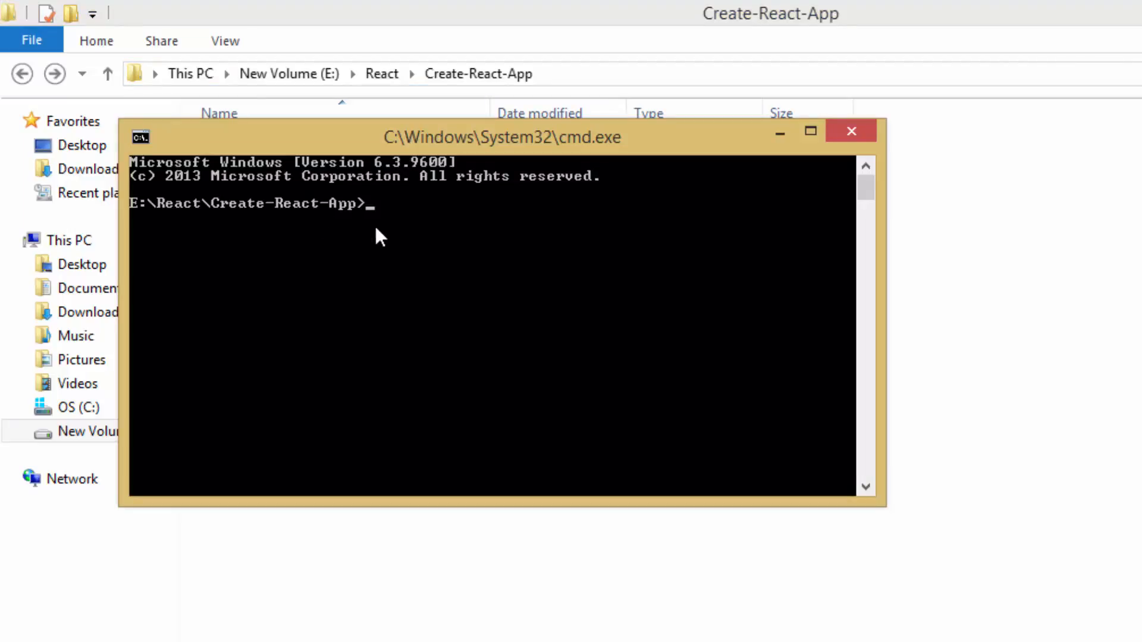
Enter the global install command 'npm install -g create-react-app'.
text(np)
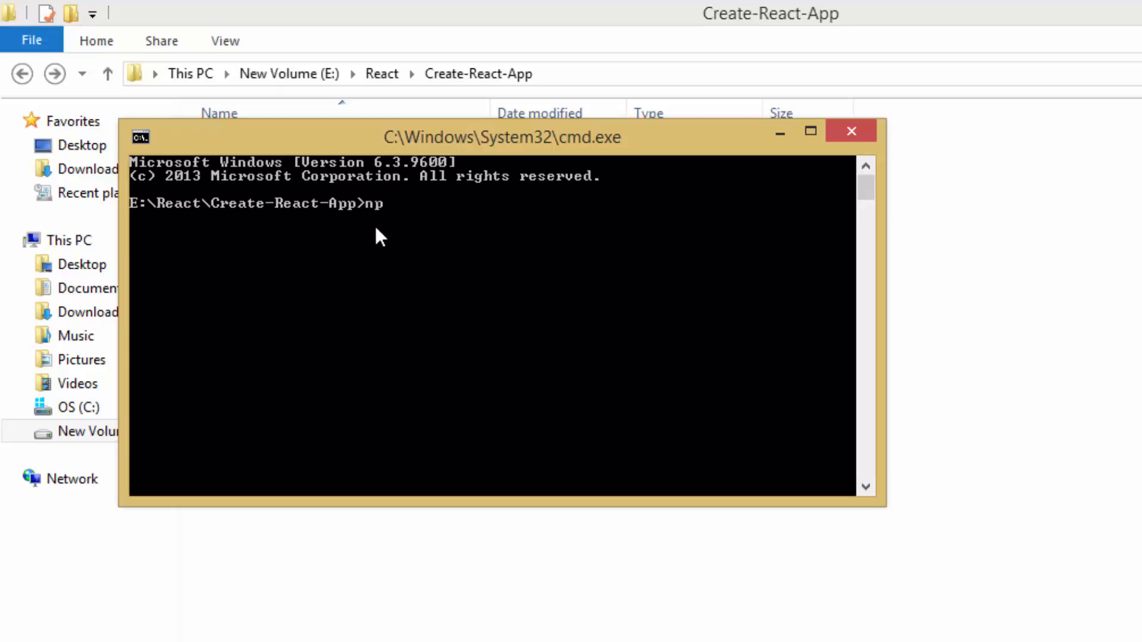
text(m ins)
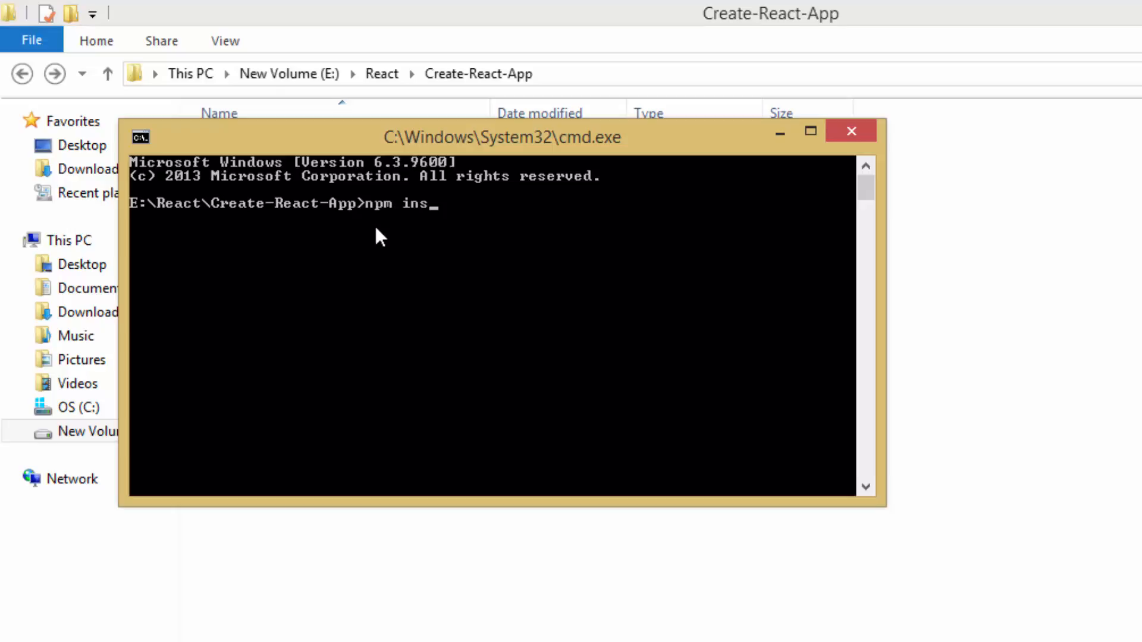
text(tall -g cr)
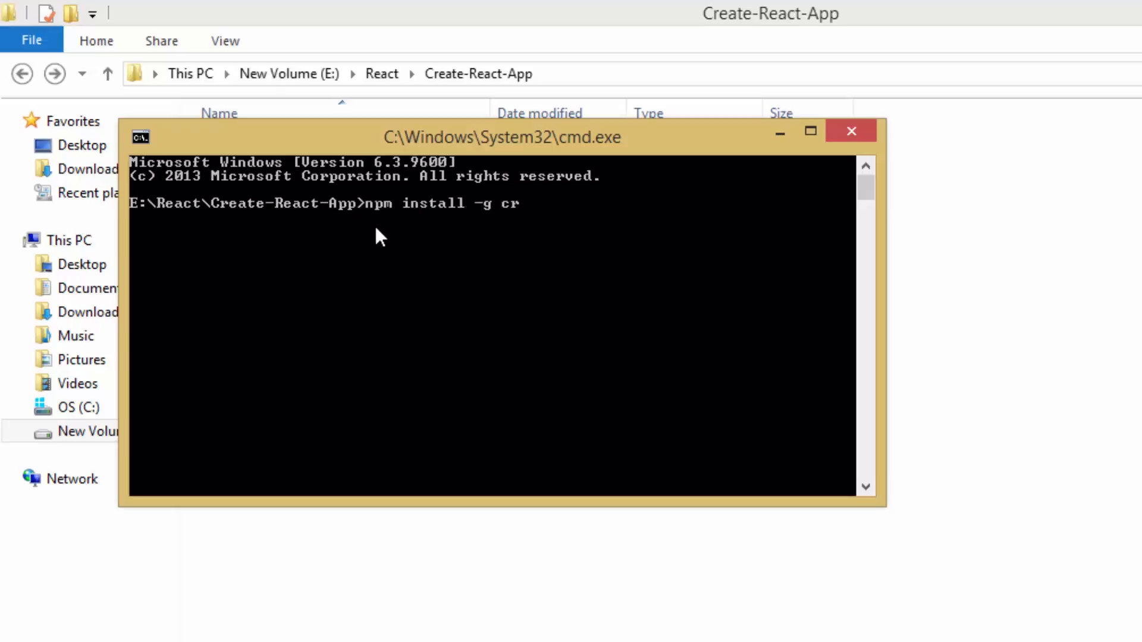
text(eate-react-app)
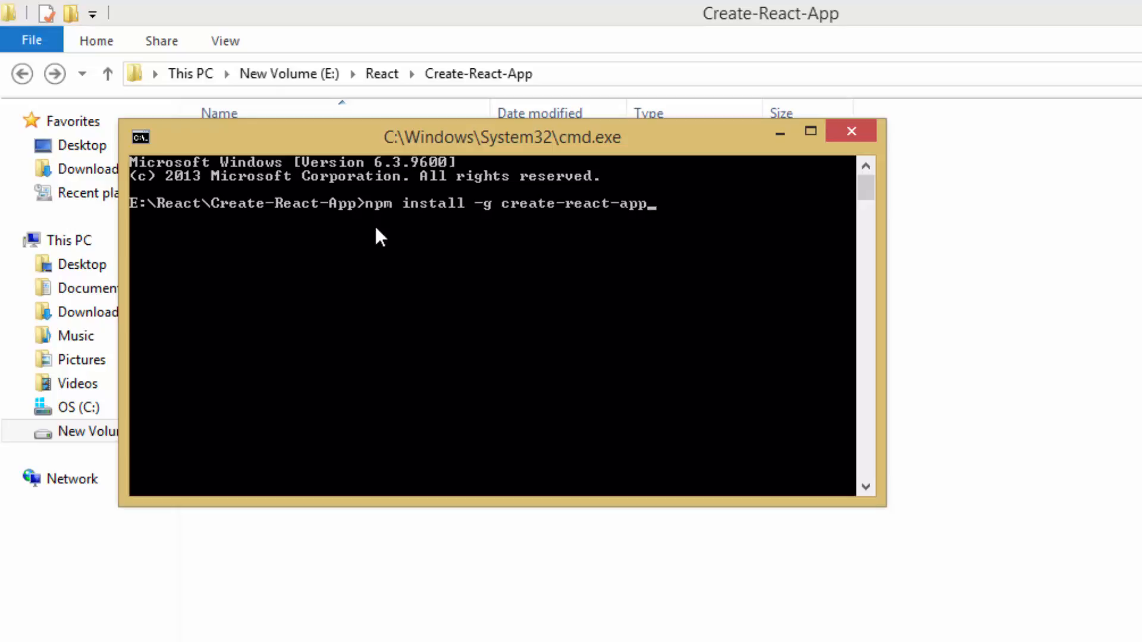
mouse_move(532, 235)
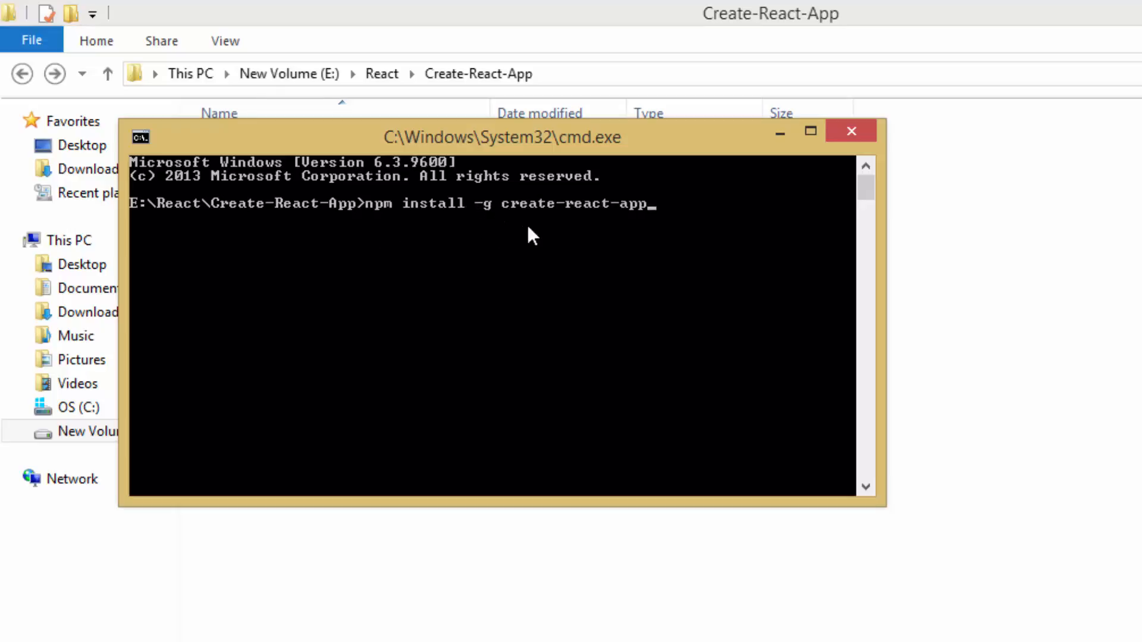
mouse_move(588, 233)
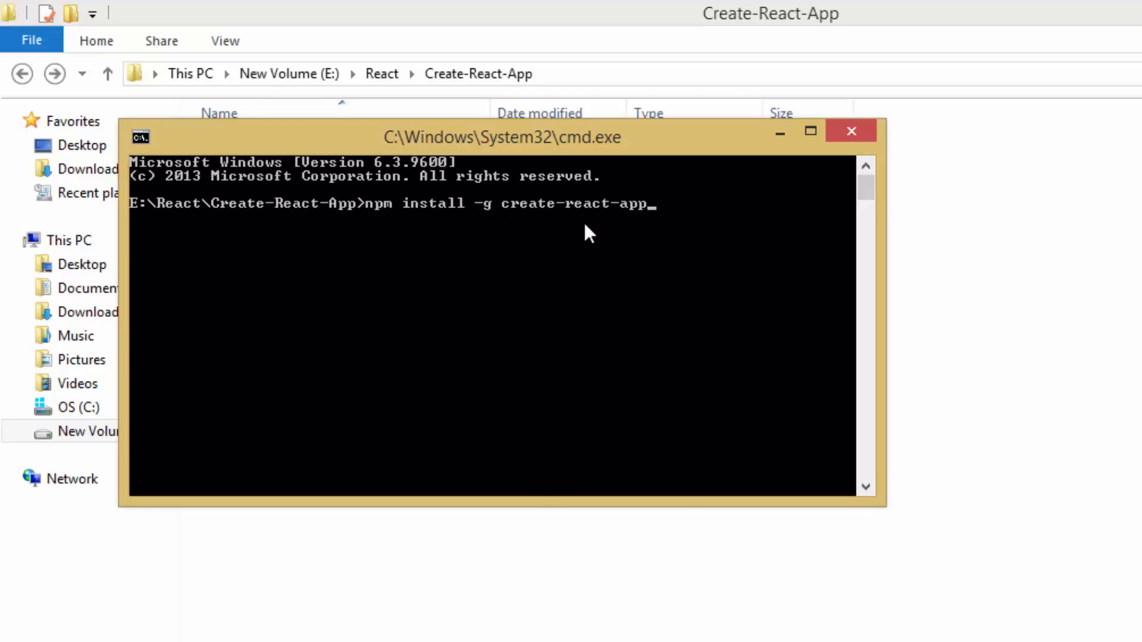
mouse_move(503, 237)
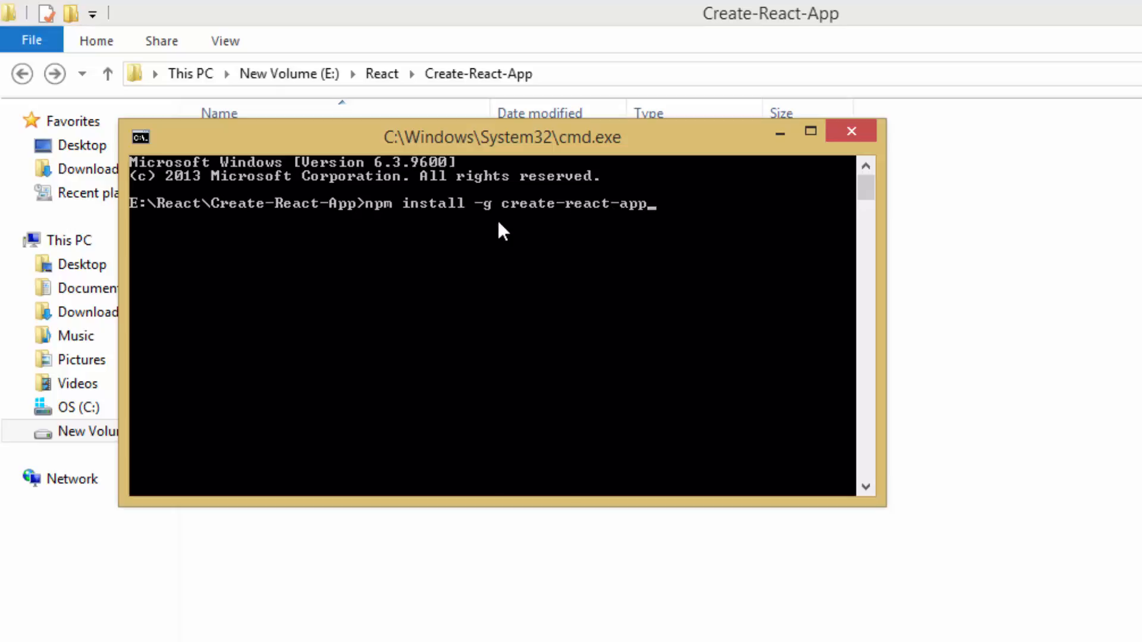
mouse_move(387, 227)
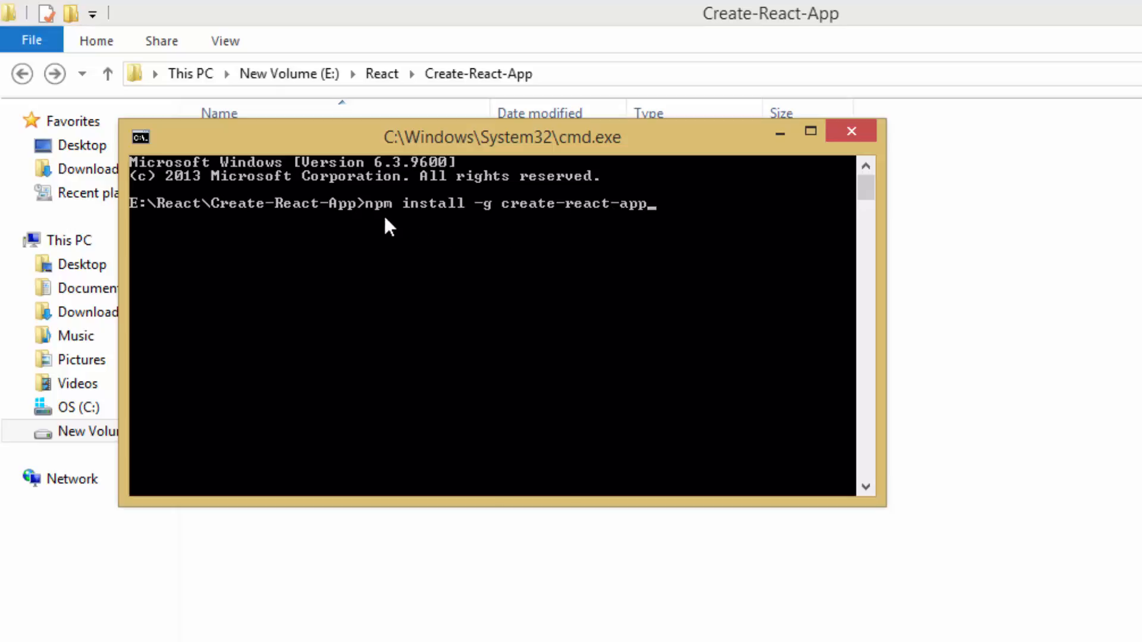
mouse_move(583, 230)
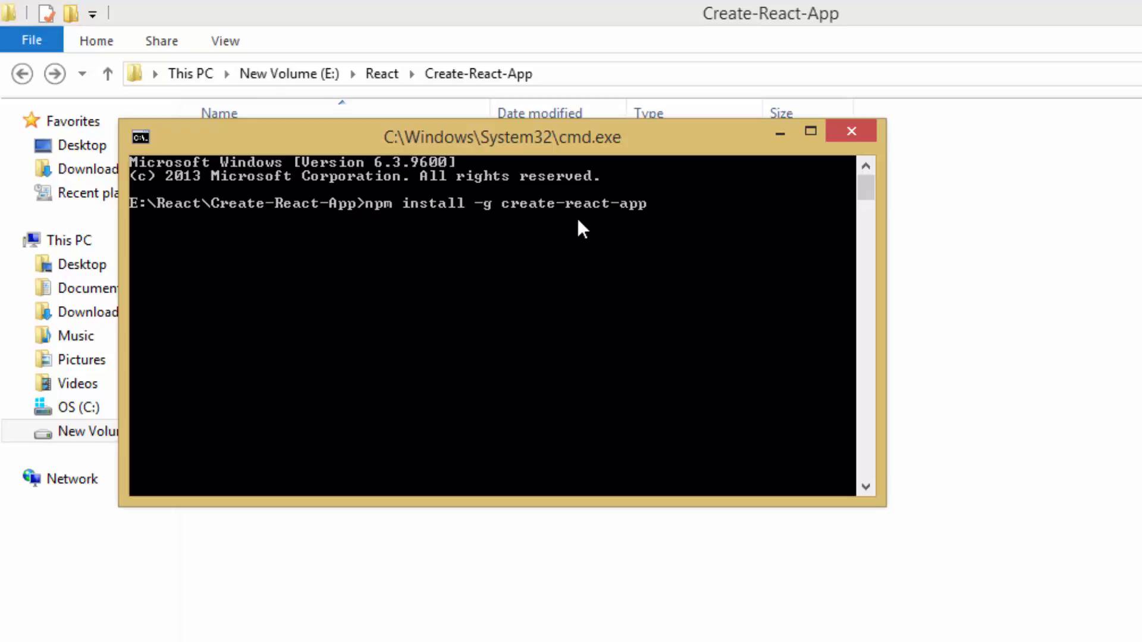
mouse_move(493, 221)
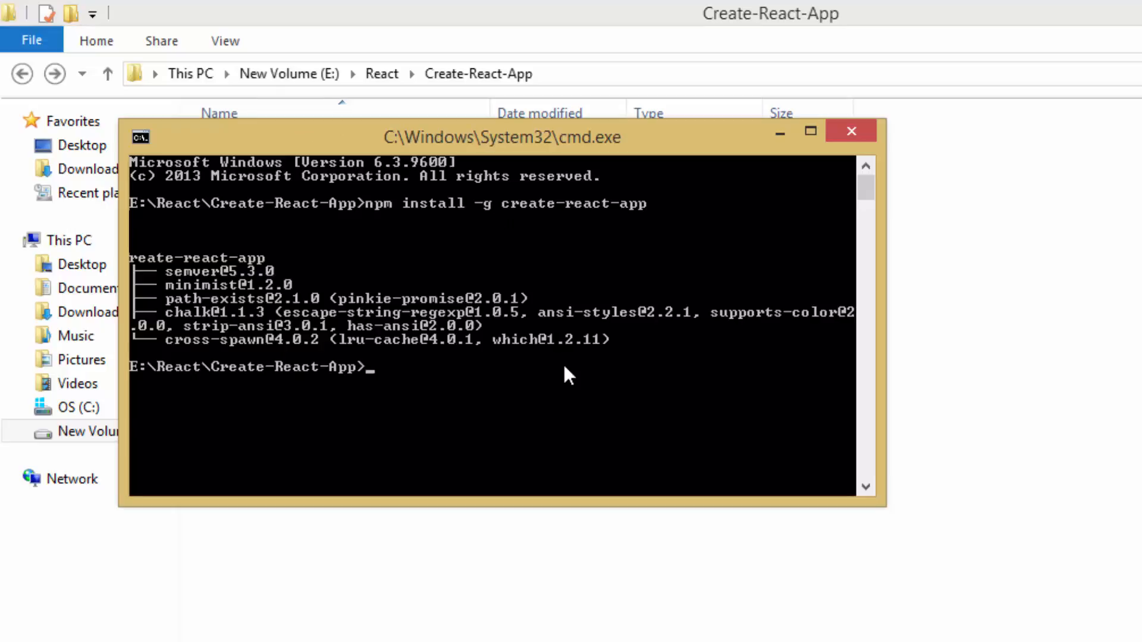
Run 'create-react-app WeatherApp' to generate the WeatherApp project.
text(cre)
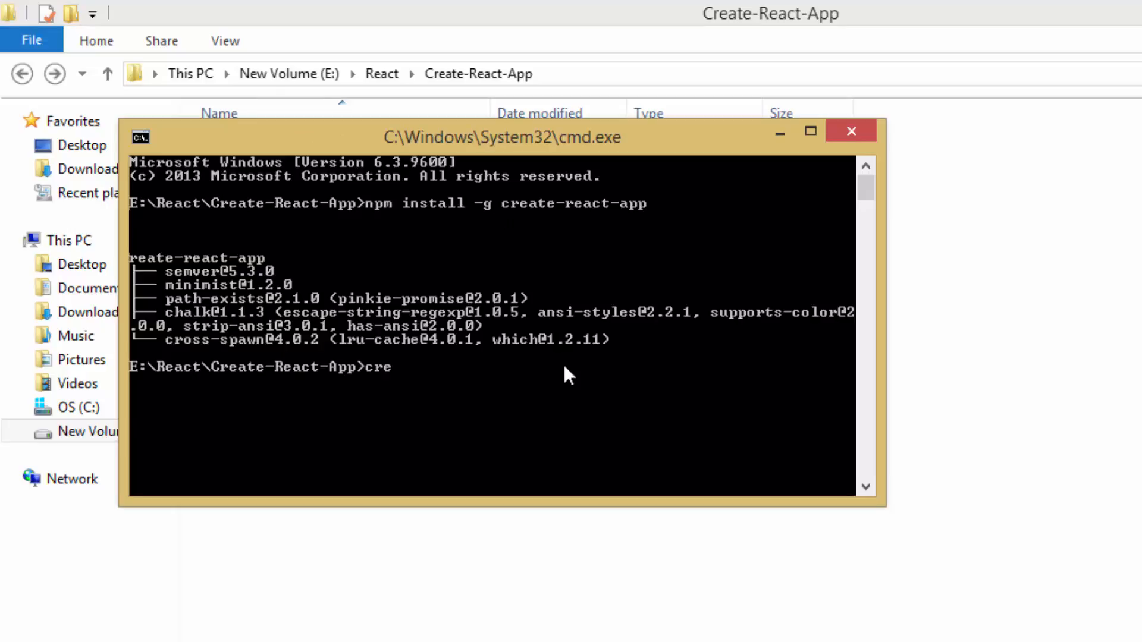
text(ate-react-)
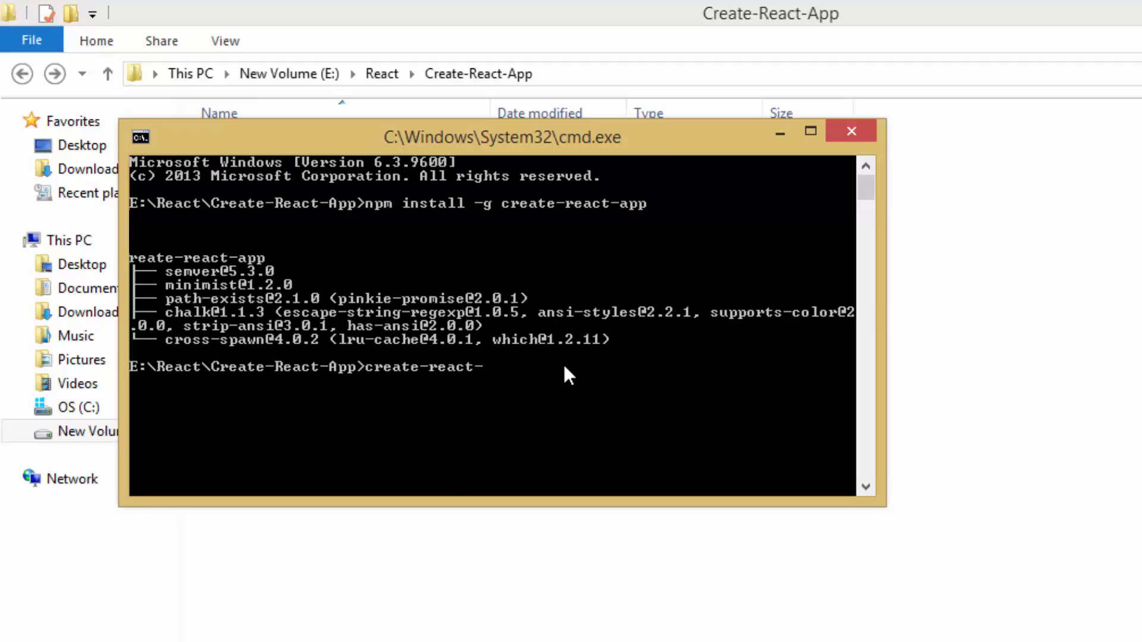
text(app)
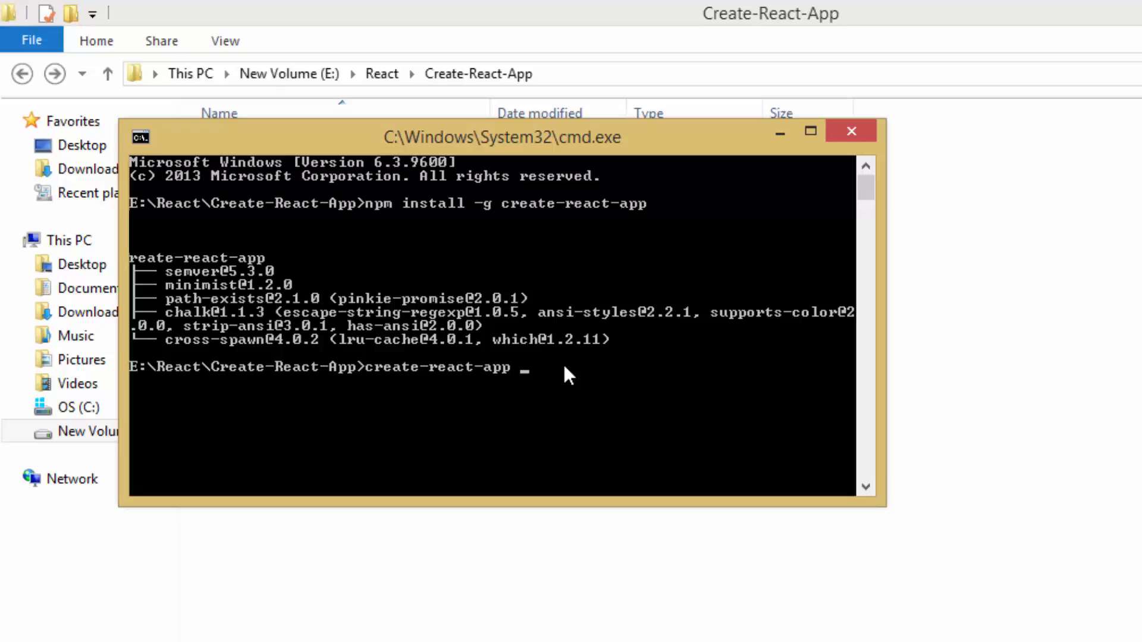
text(WeatherApp)
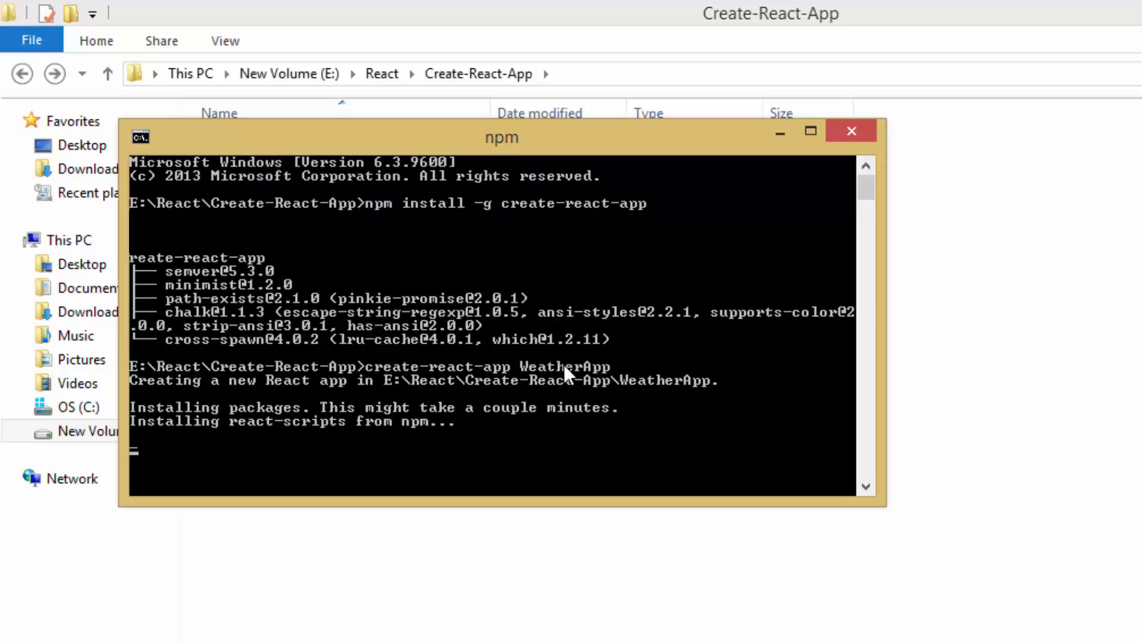
mouse_move(498, 433)
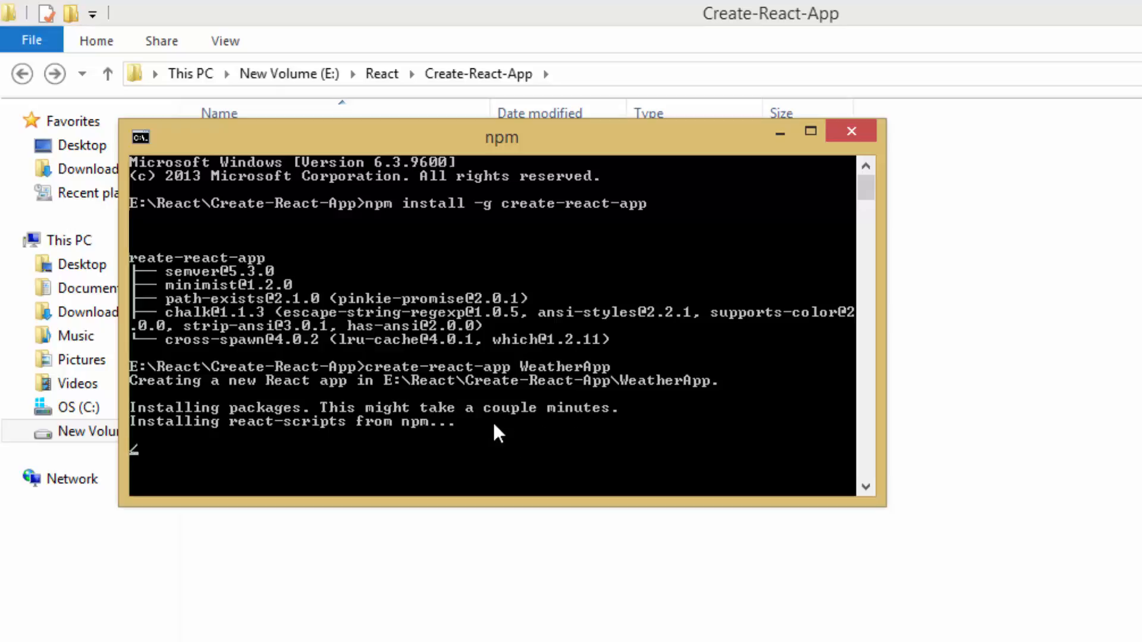
mouse_move(457, 439)
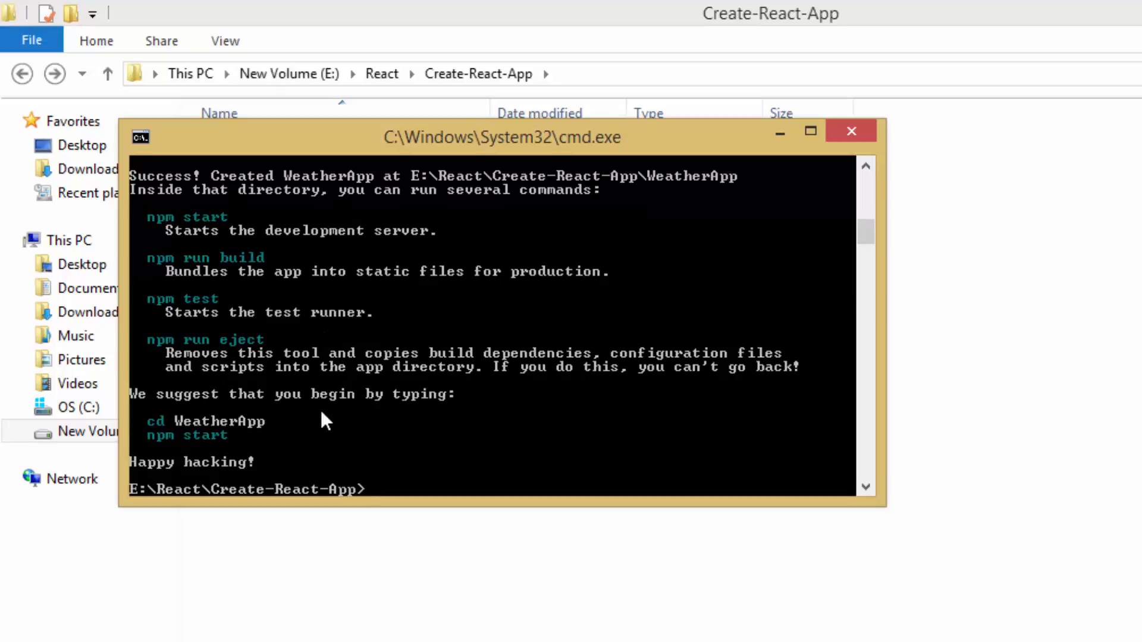
mouse_move(304, 418)
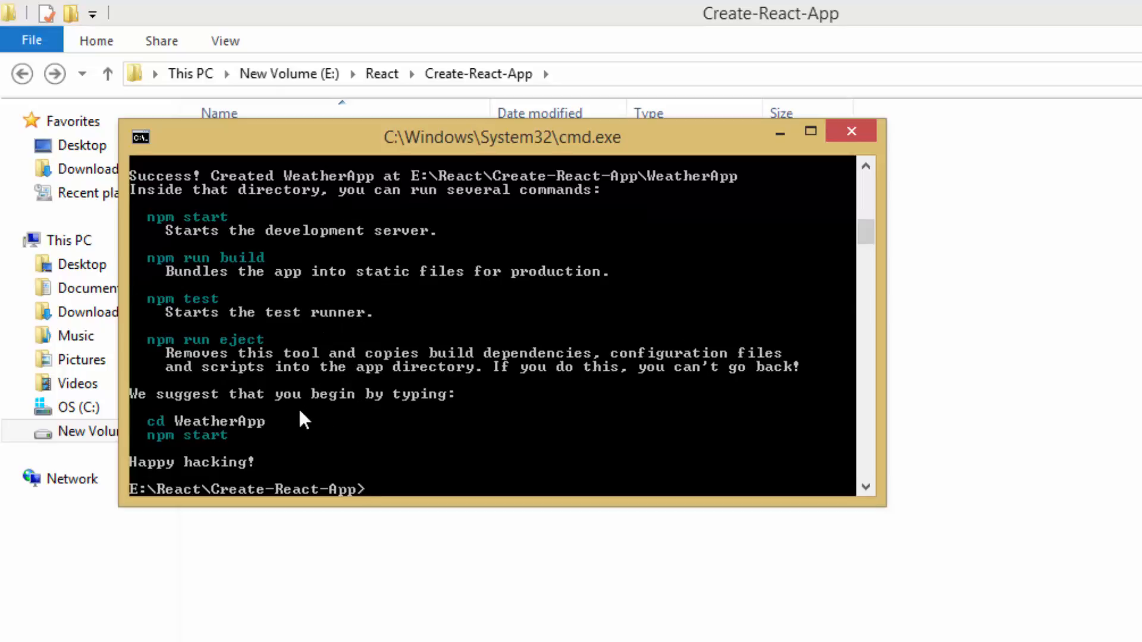
mouse_move(338, 448)
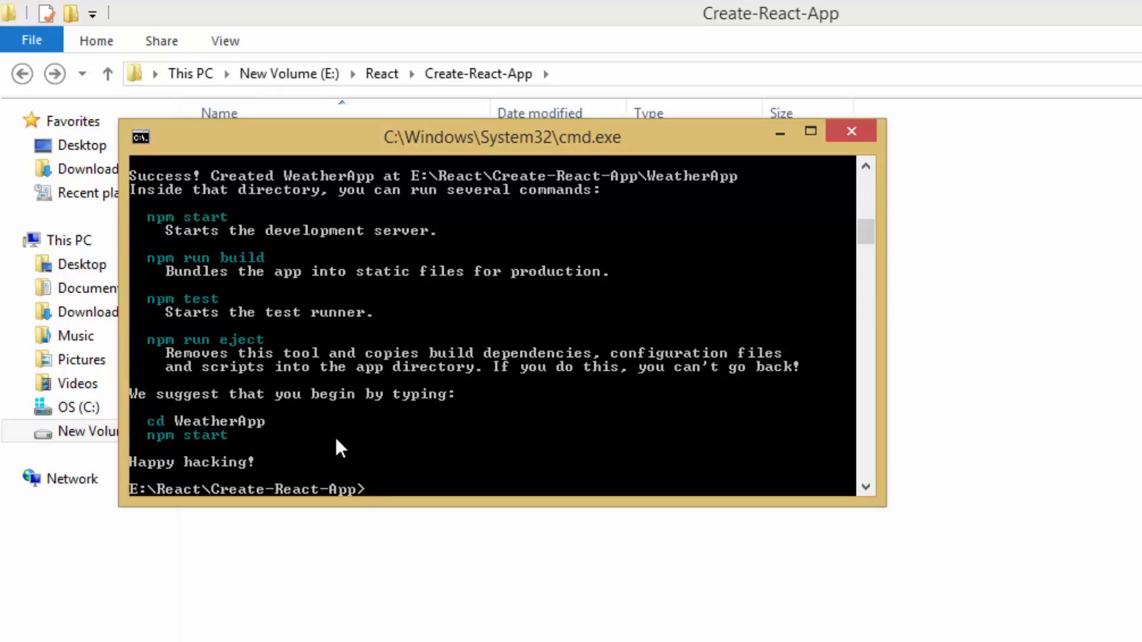
Change into the WeatherApp folder and run 'npm start'.
text(cd WeatherApp)
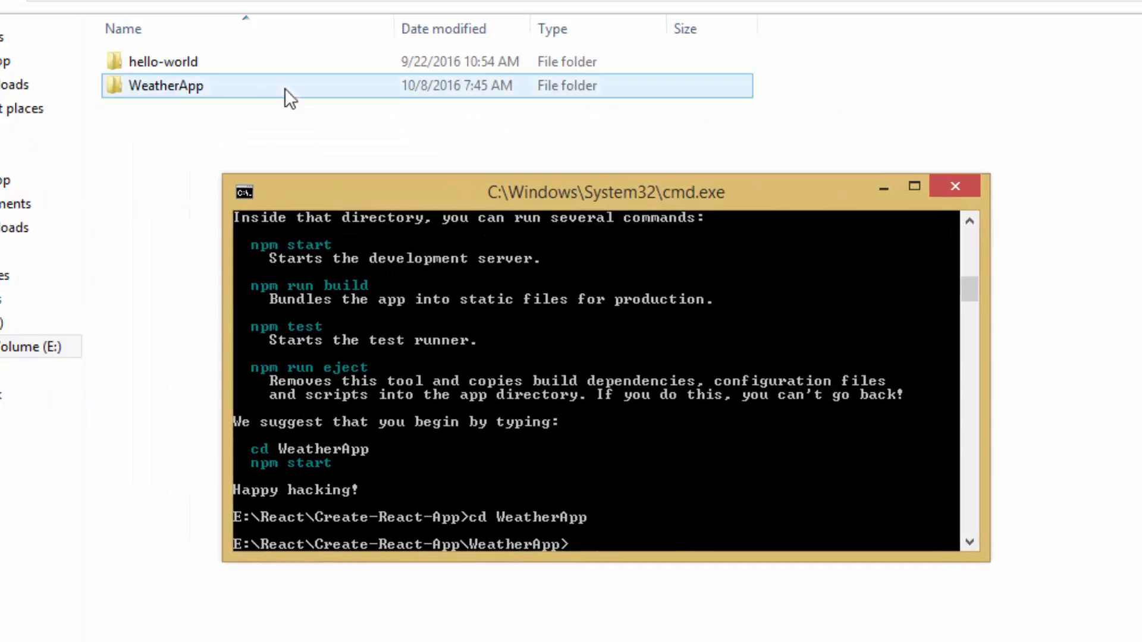
text(npm)
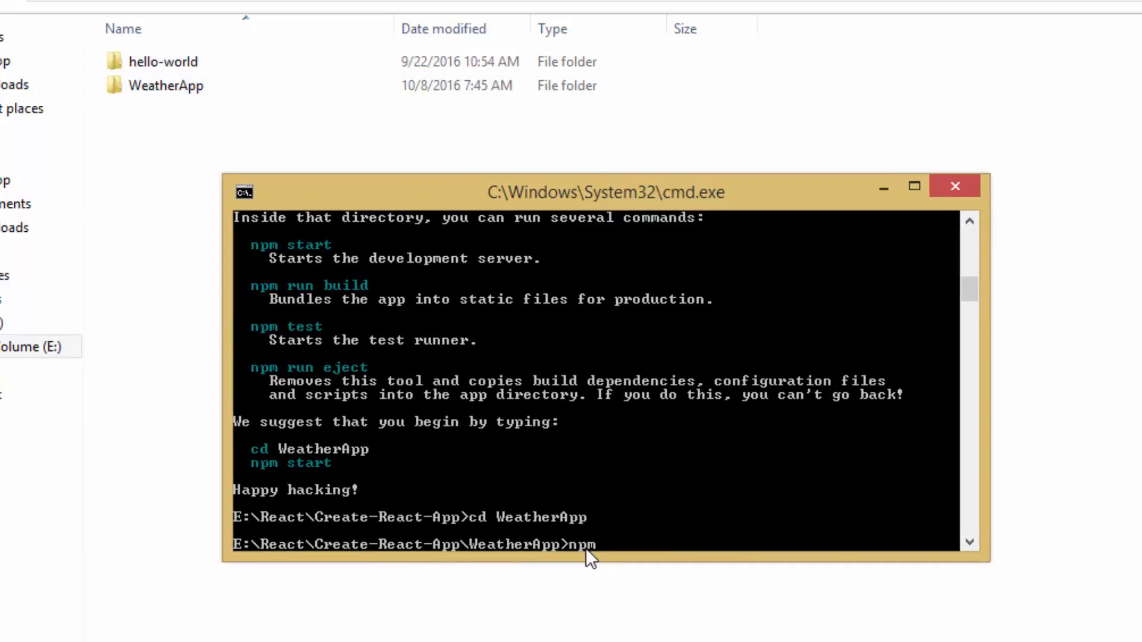
text(start)
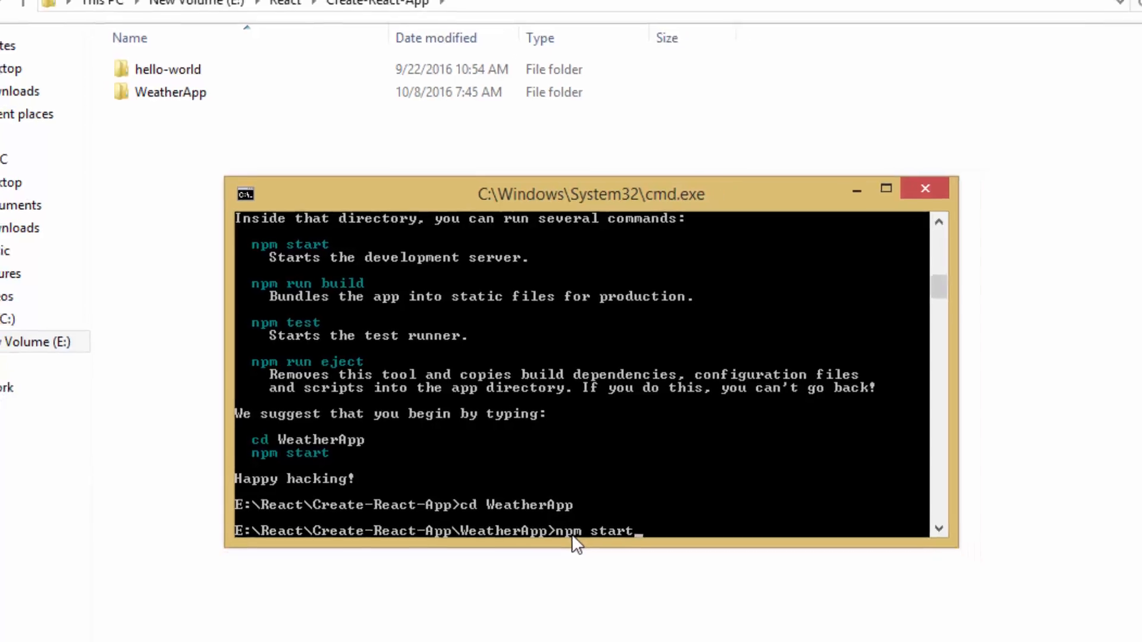
key(Return)
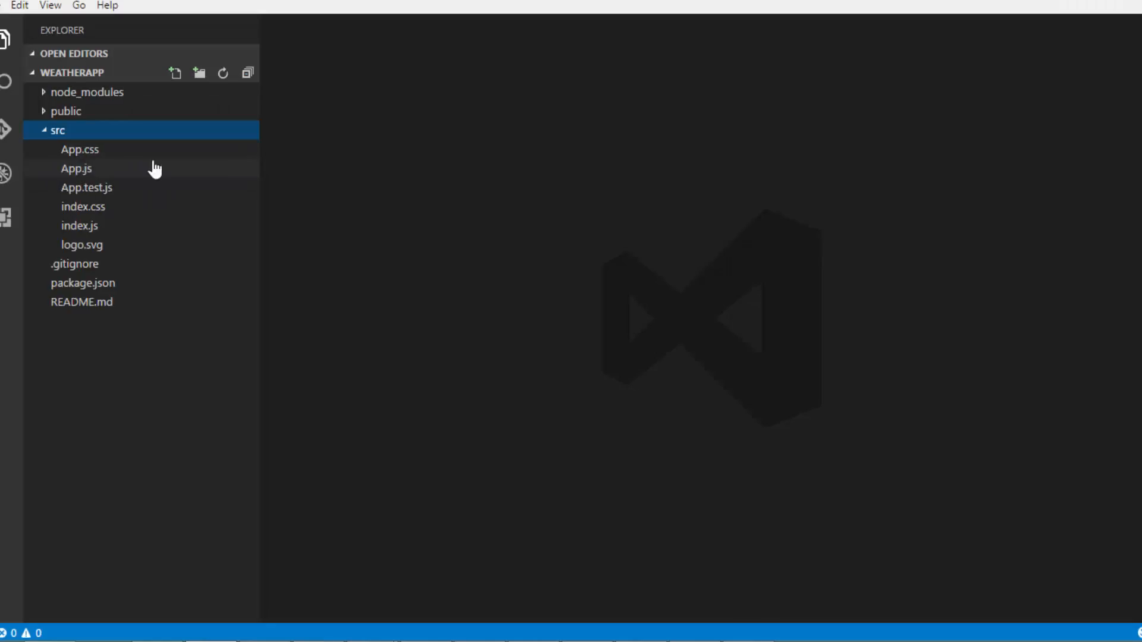
mouse_move(77, 171)
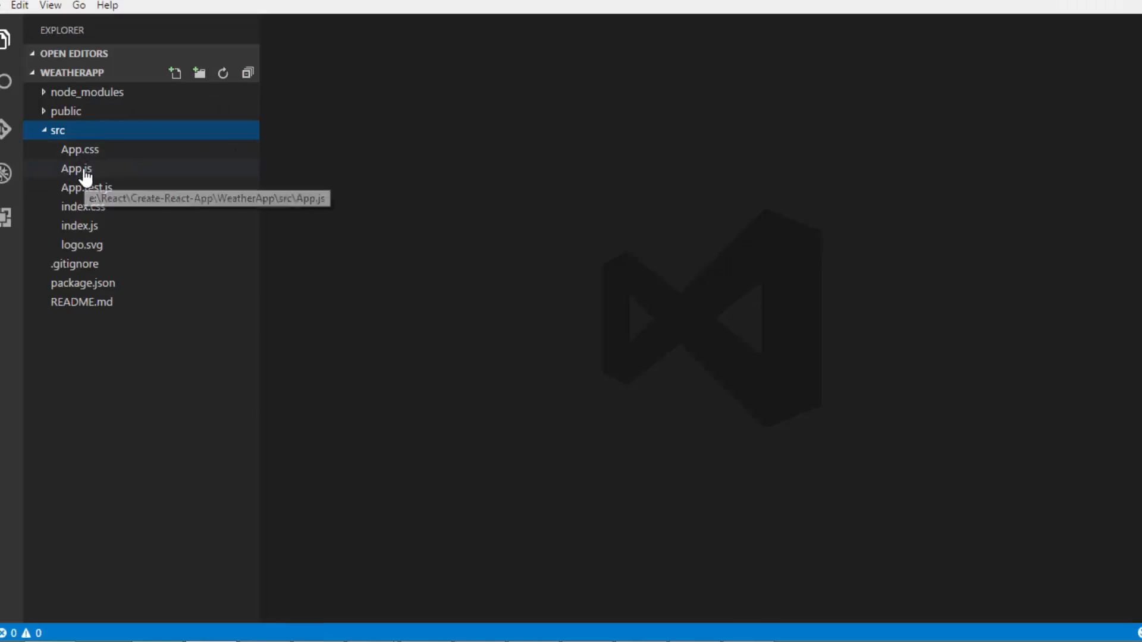
Open src/App.js and add 'CheezyC' to the welcome heading.
click(75, 169)
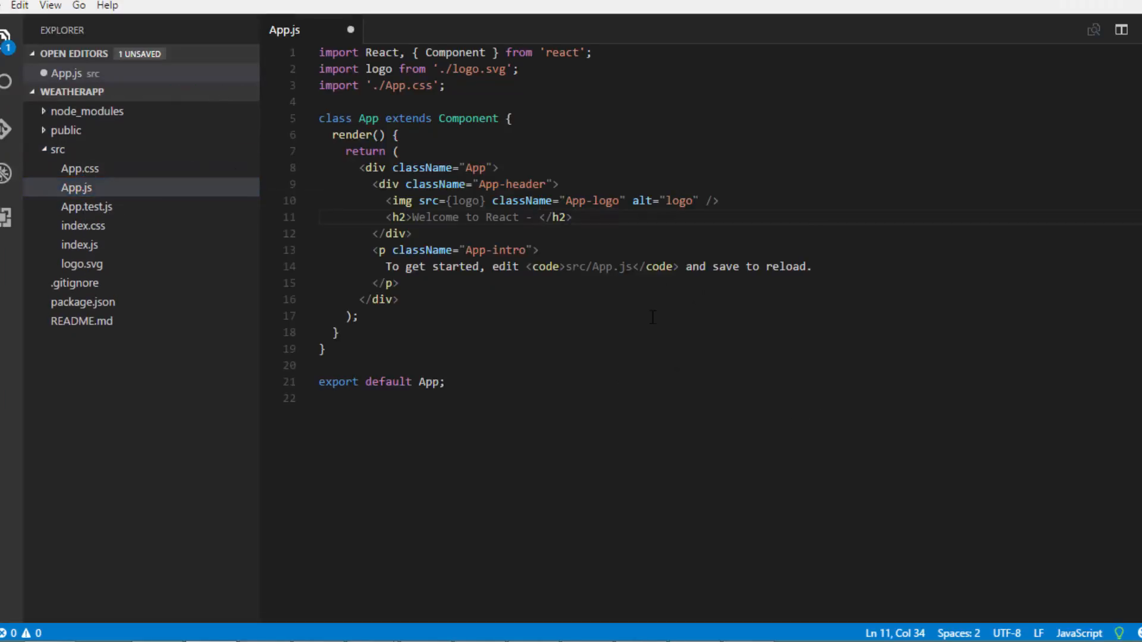
text(CheezyC)
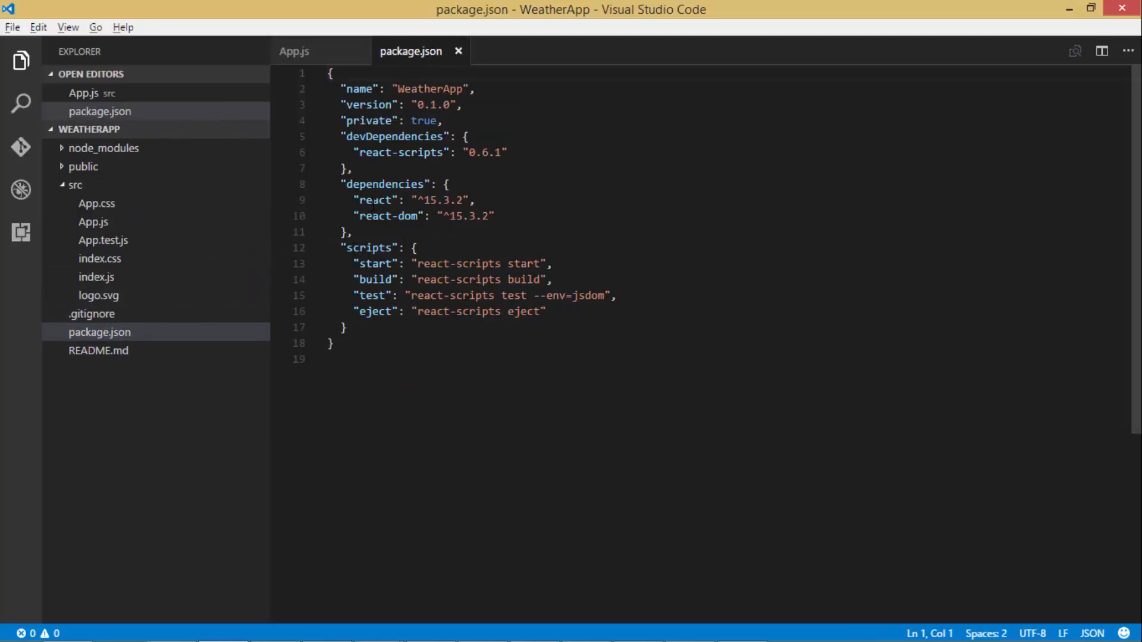
Highlight the start, build, test and eject scripts in package.json, then deselect.
drag(355, 200, 463, 216)
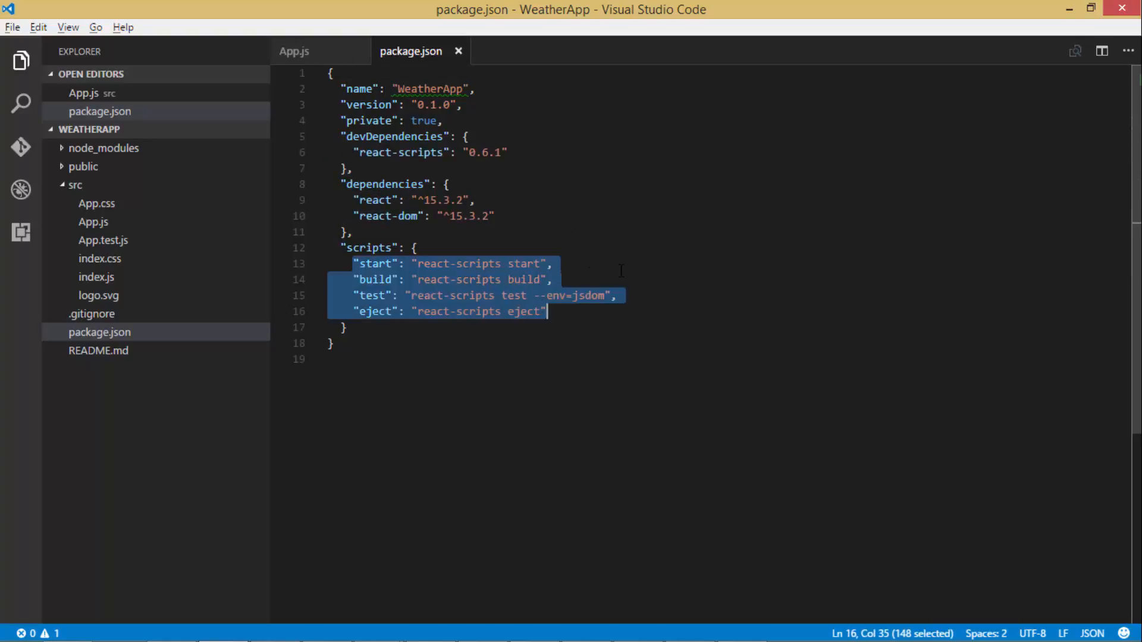
click(567, 279)
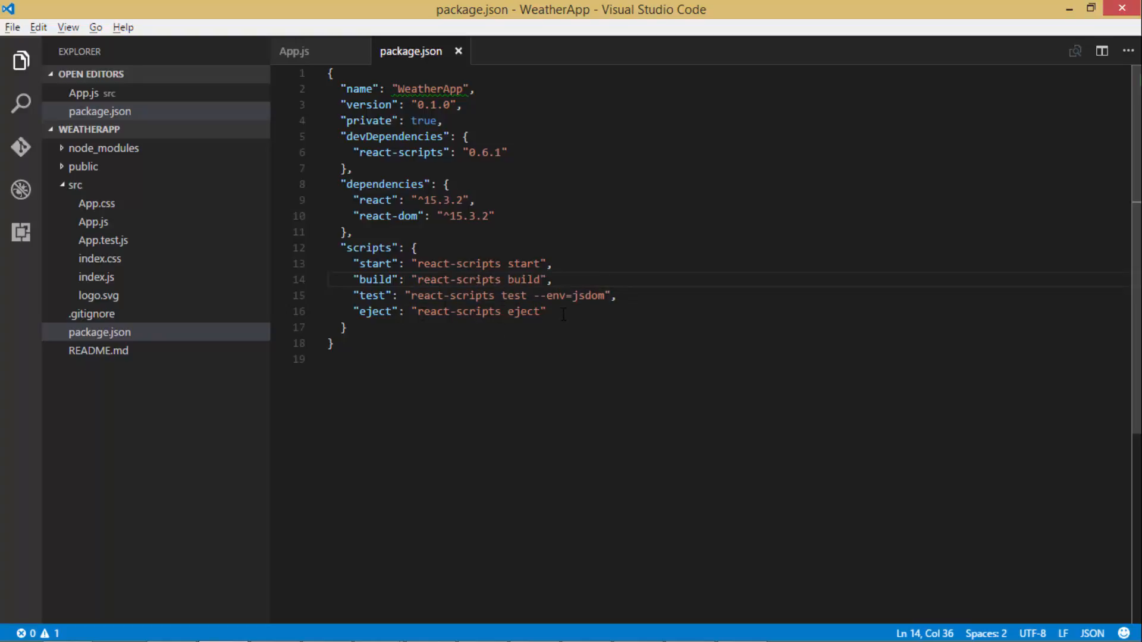
mouse_move(474, 348)
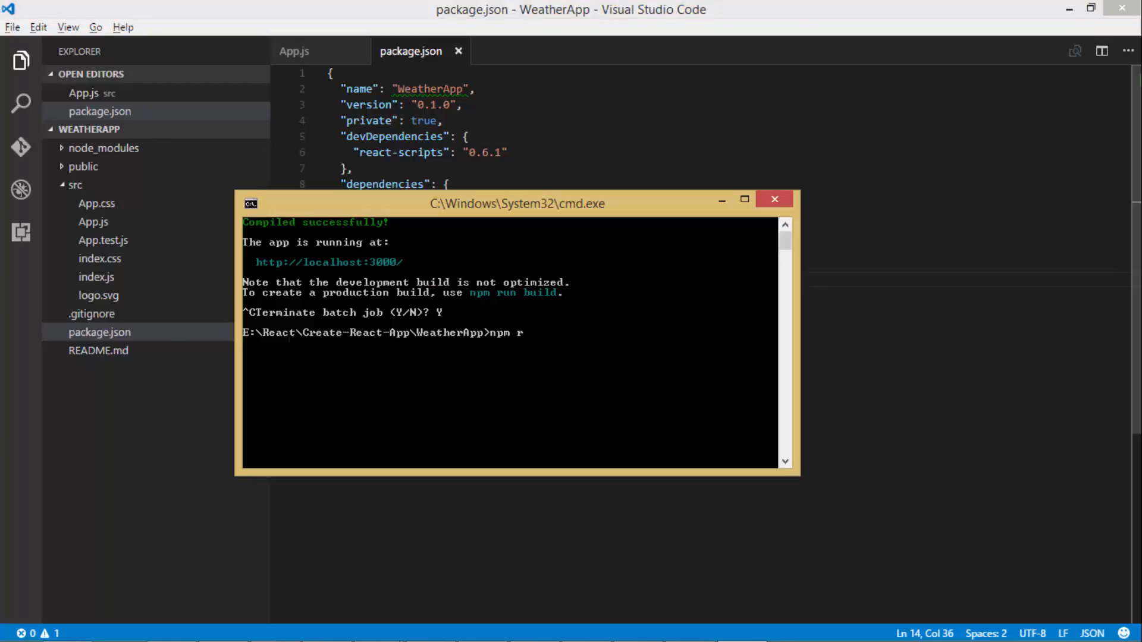
Run 'npm run eject' and confirm with 'y'.
text(un eject)
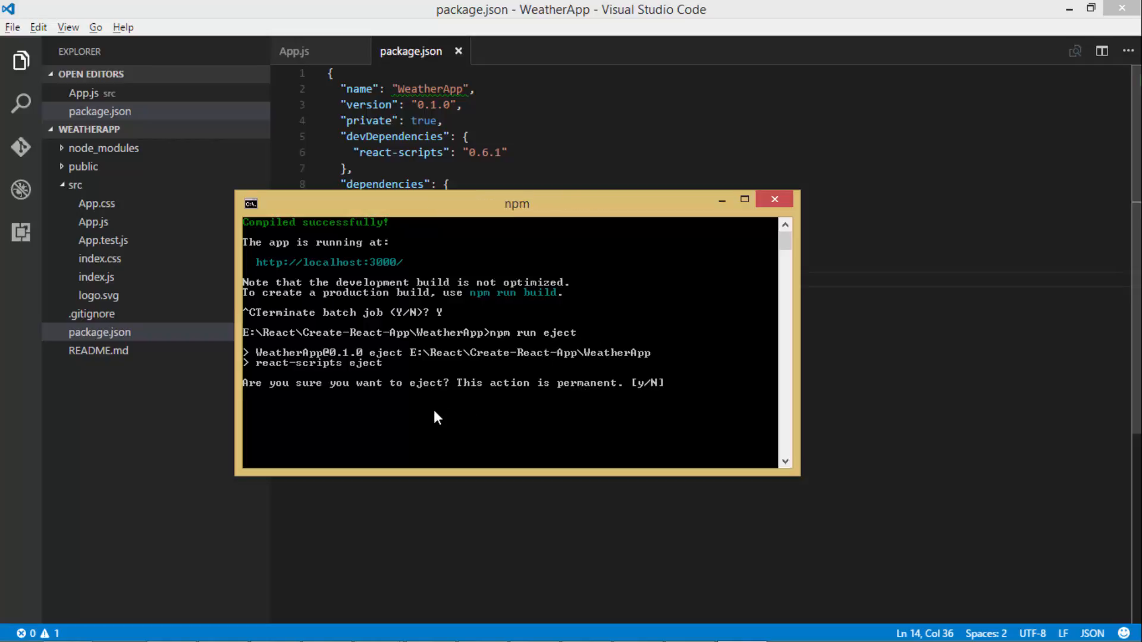
mouse_move(468, 401)
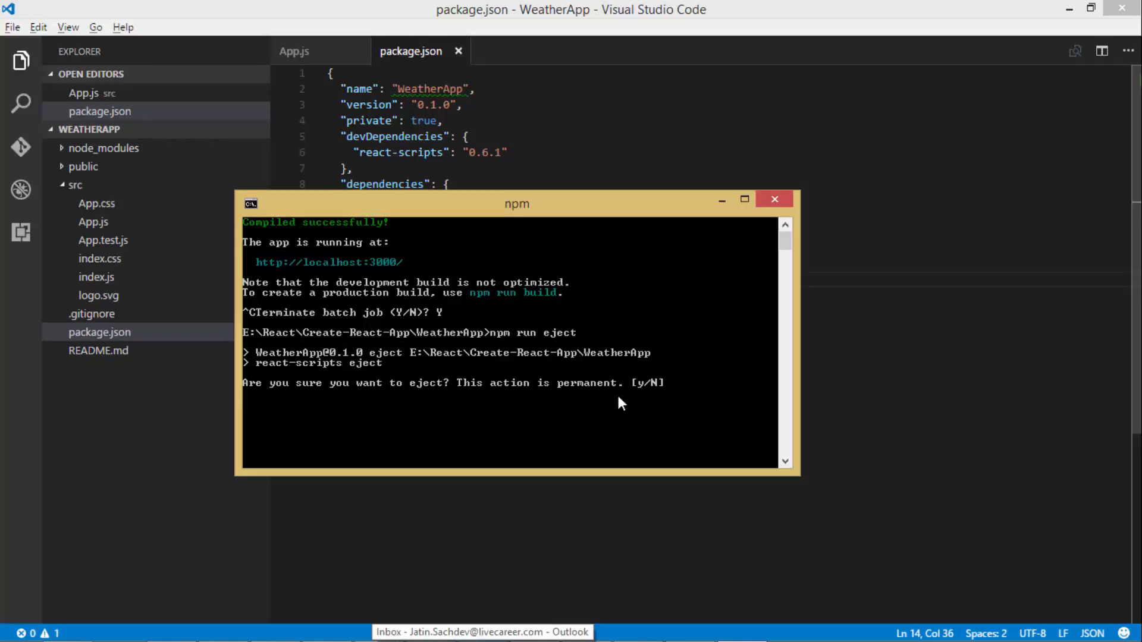
text(y)
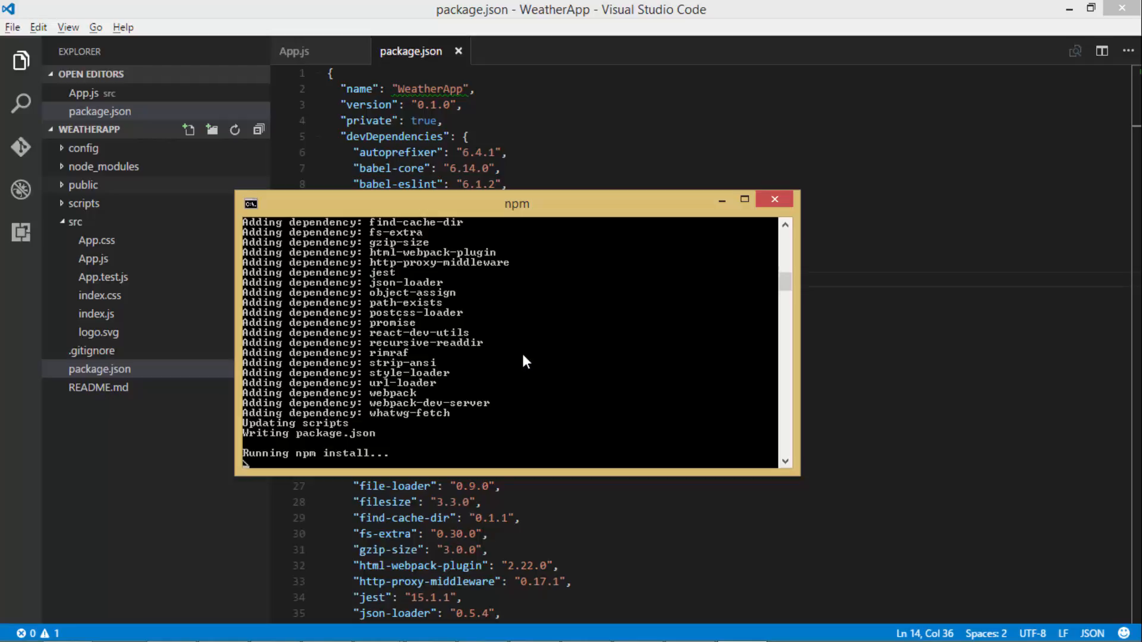
Expand the config folder and open webpack.config.dev.js and webpack.config.prod.js.
click(774, 200)
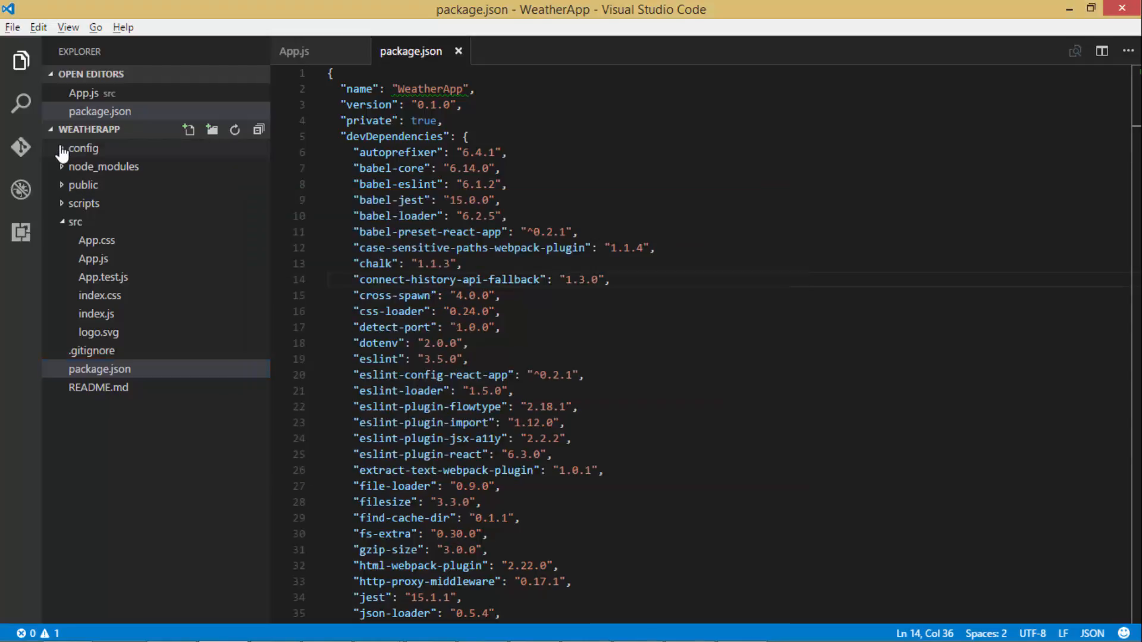
click(83, 148)
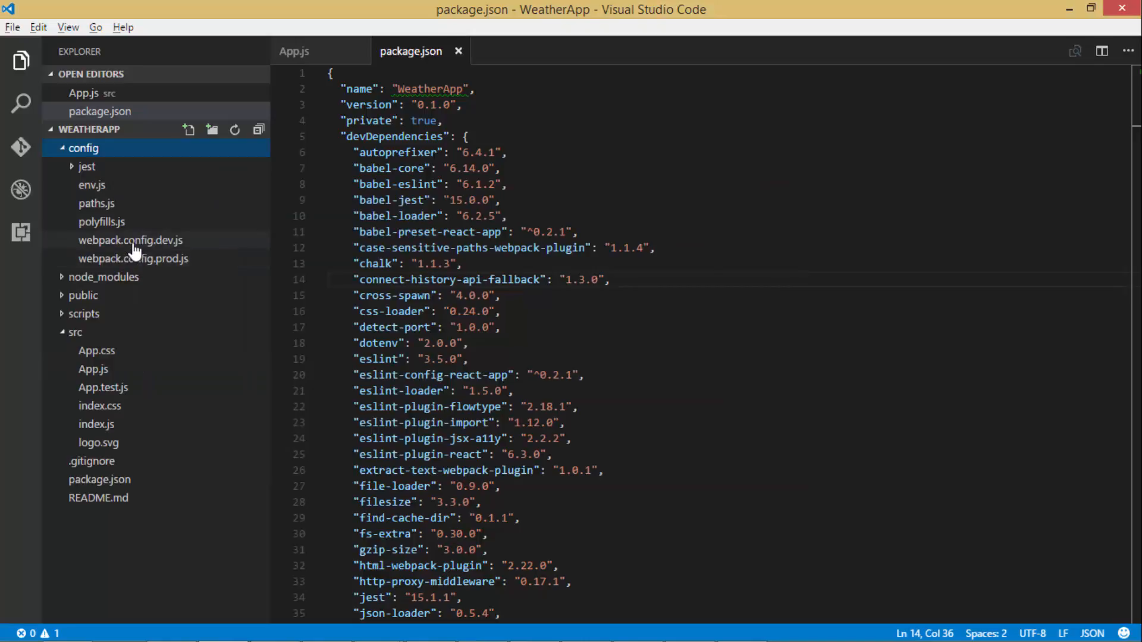
click(131, 240)
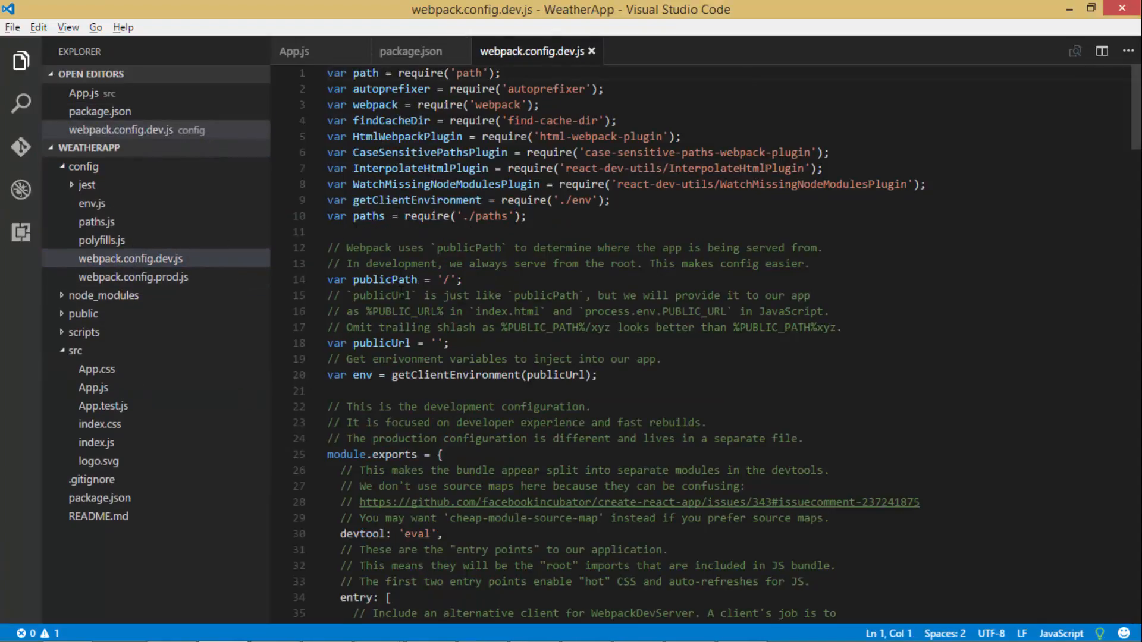
click(133, 277)
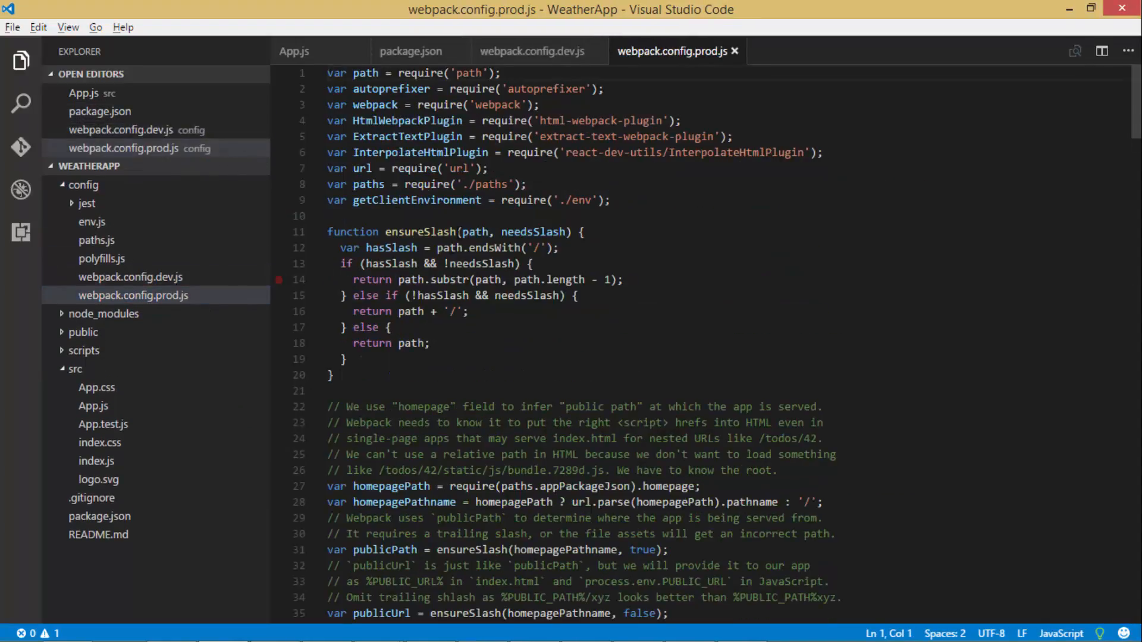
scroll(down, 3)
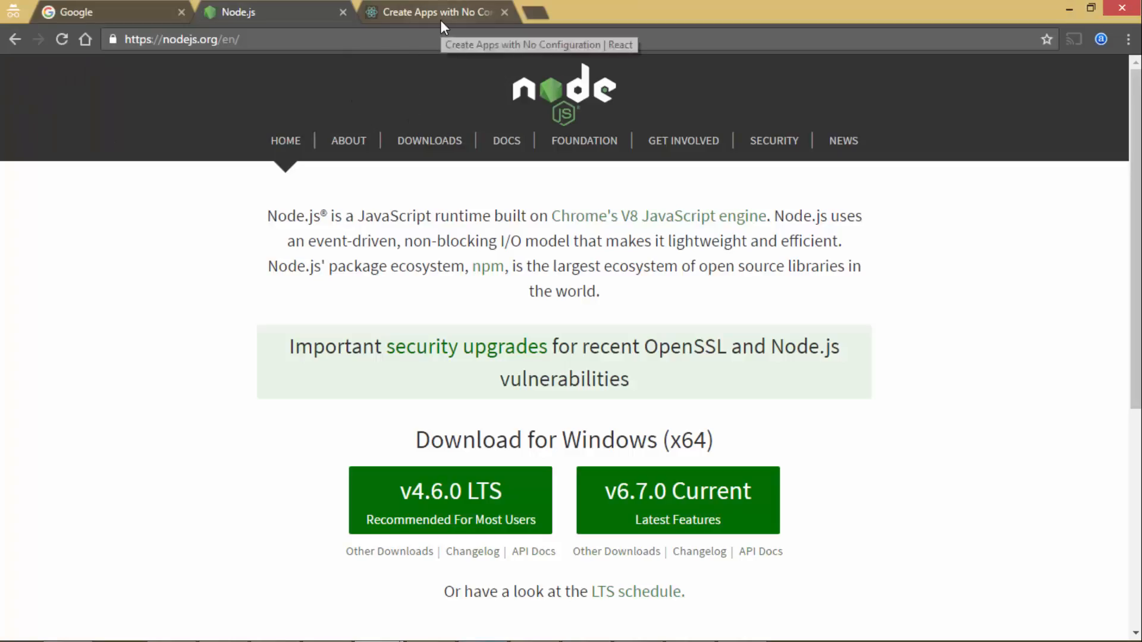
Switch to the 'Create Apps with No Configuration' tab and scroll down the article.
click(437, 13)
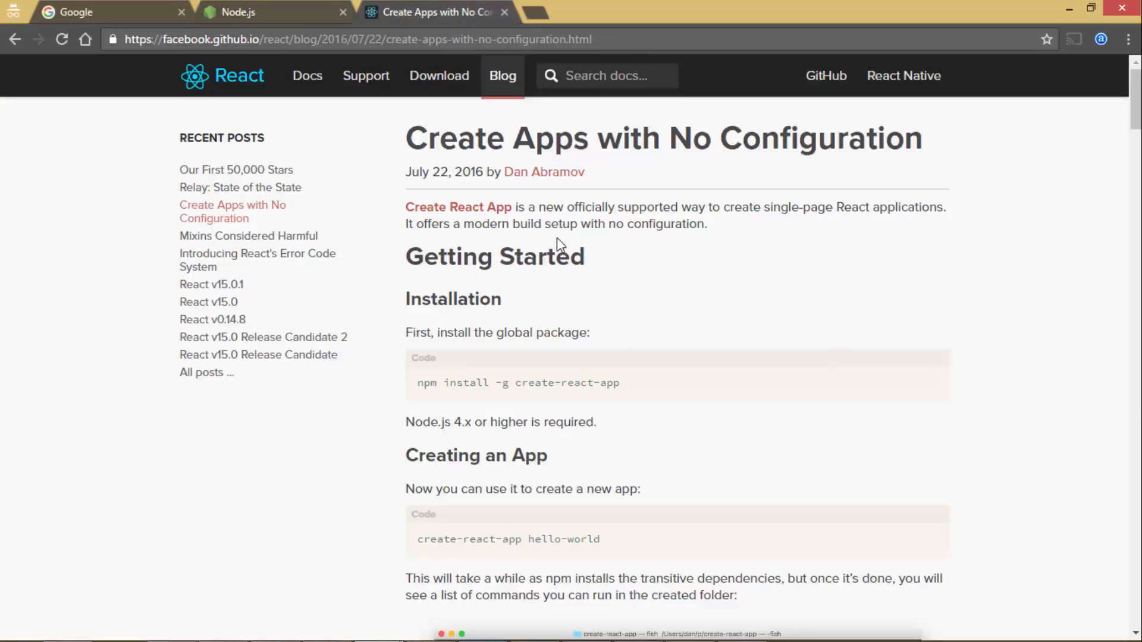
scroll(down, 3)
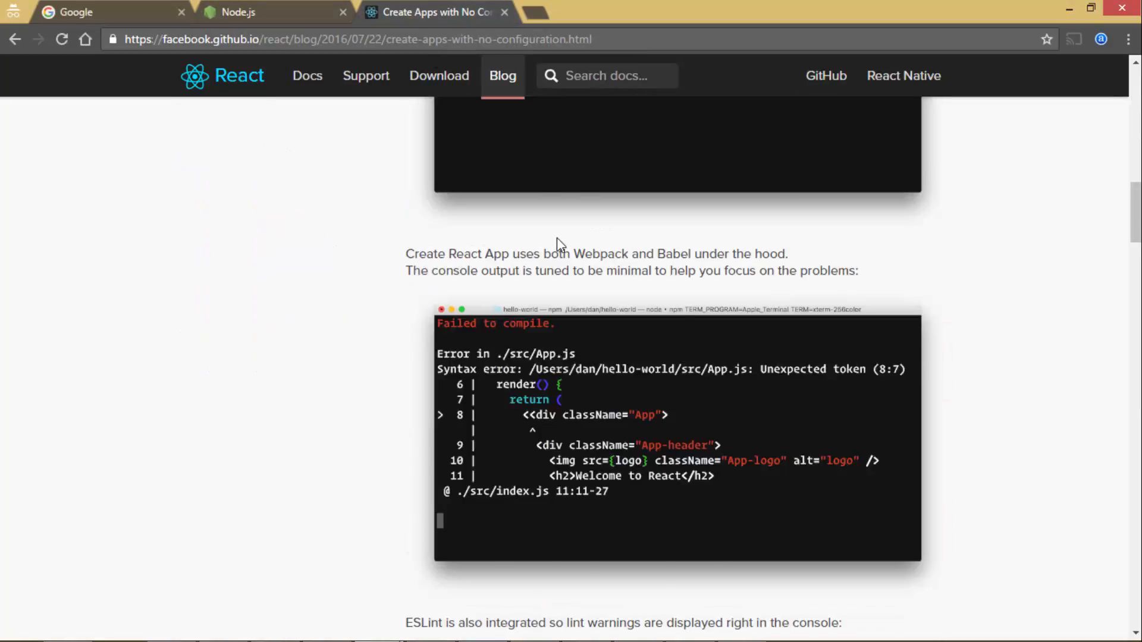